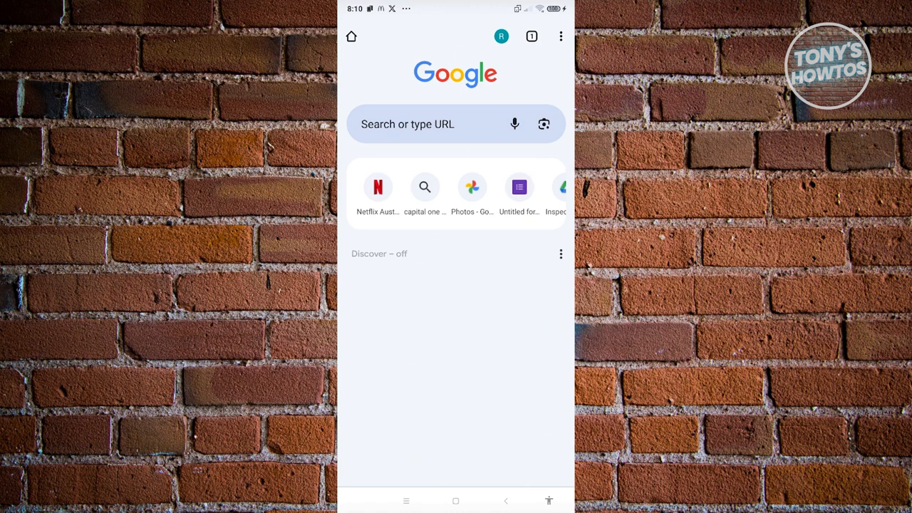
Bookmark the new tab page into Mobile bookmarks from the three-dot menu
click(561, 37)
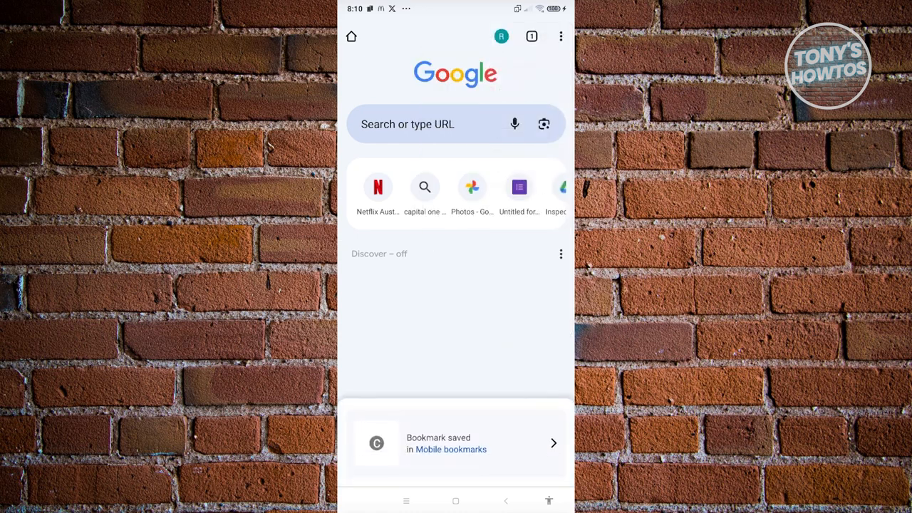
Rename the new bookmark to 'Inspect Element'
click(456, 442)
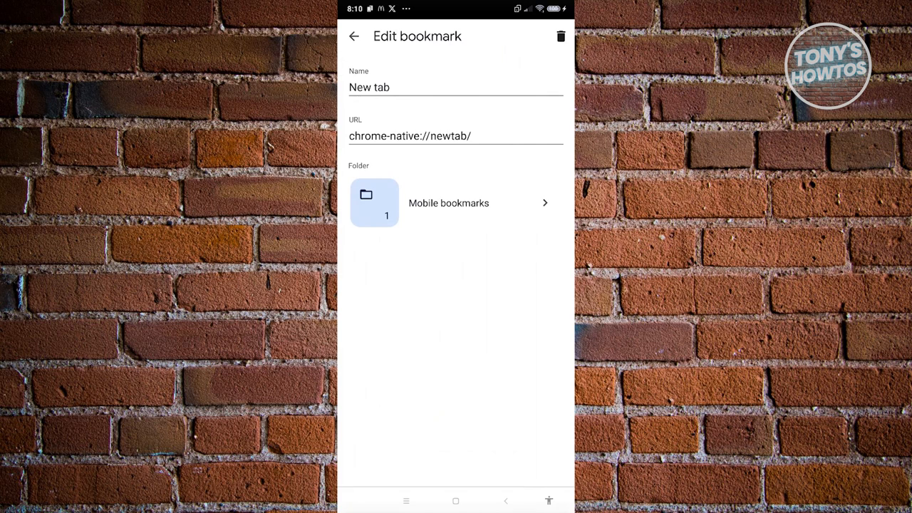
click(390, 87)
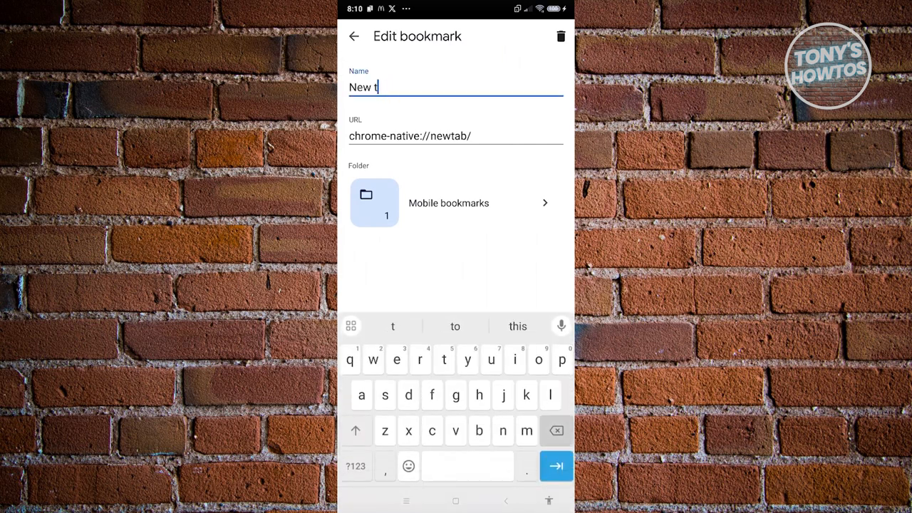
key(BackSpace)
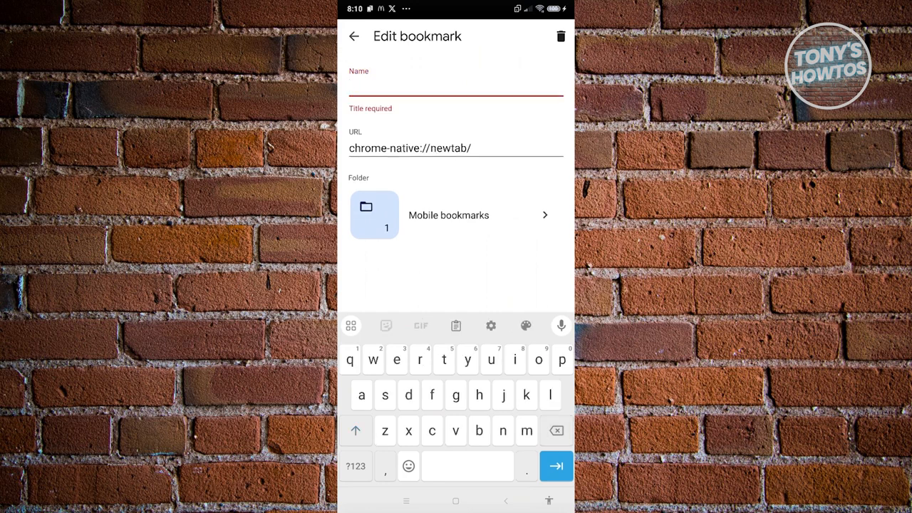
text(Inspect Element)
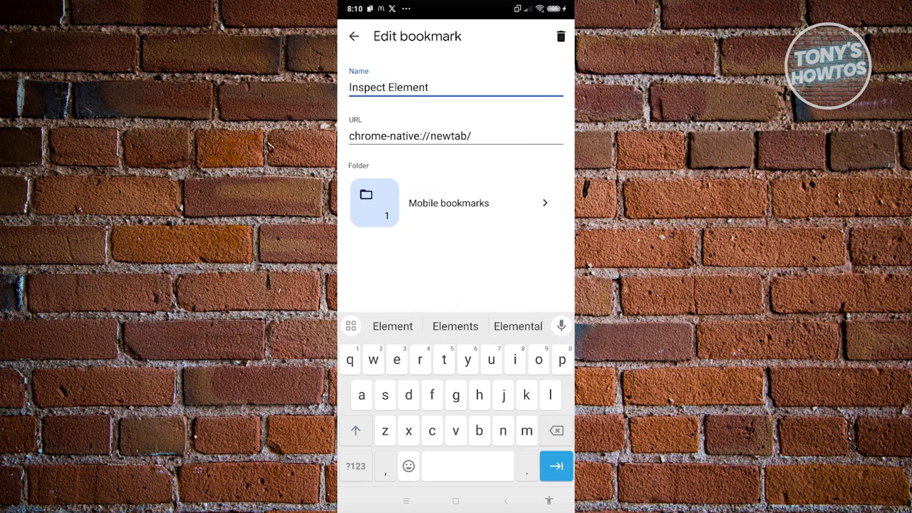
Replace the bookmark's URL with the JavaScript snippet that initializes Eruda
click(455, 136)
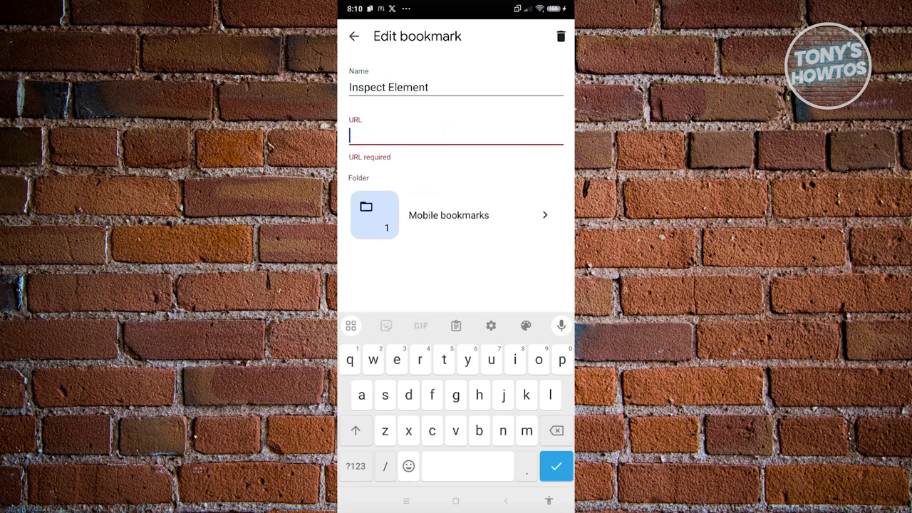
text(script.onload = function () { eruda.init() } })())
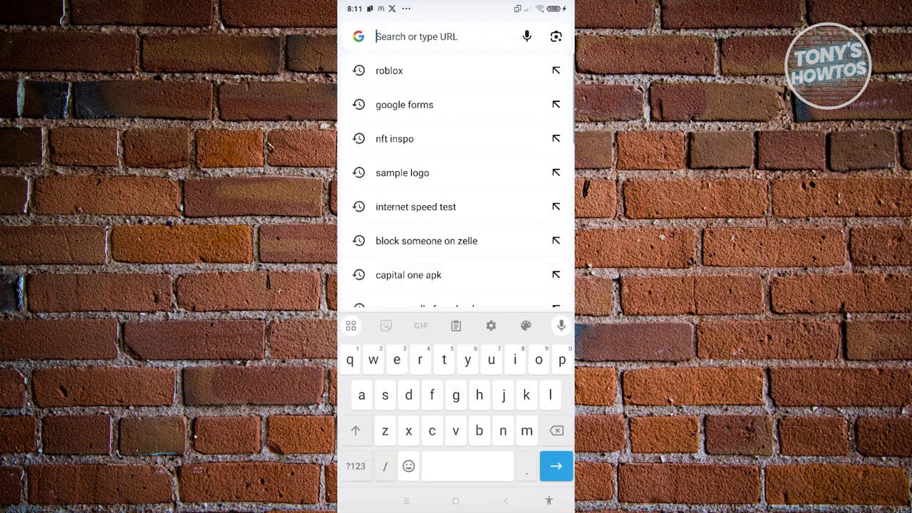
Load google.com, then reopen the address bar for a new entry
text(google c)
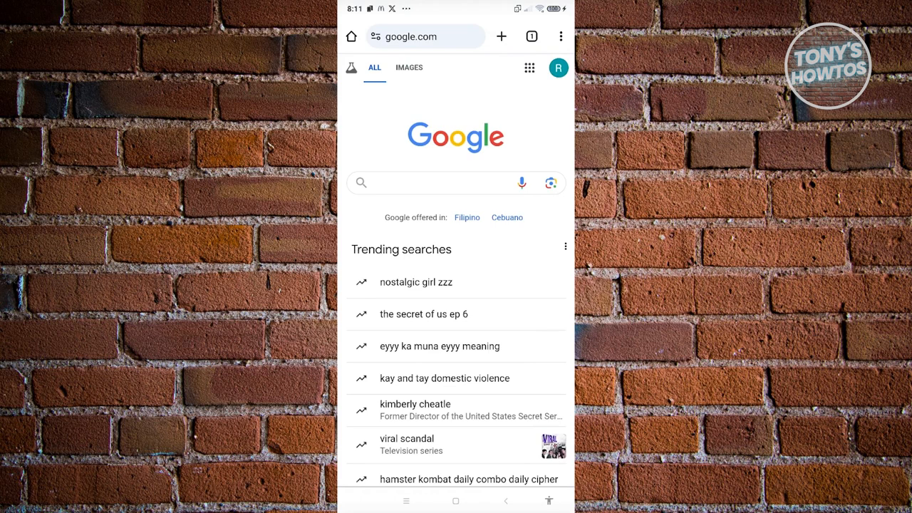
click(424, 36)
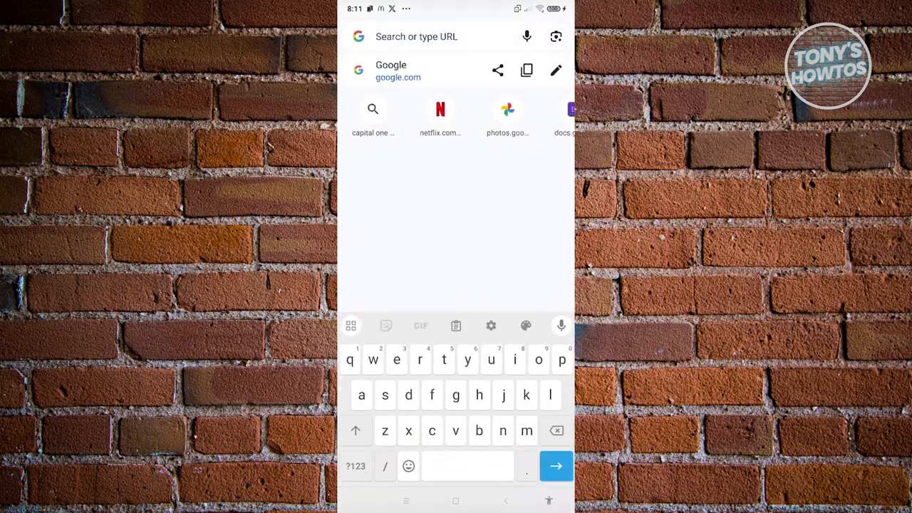
Type 'inspec' and run the Inspect Element bookmark to launch the Eruda console
text(inspec)
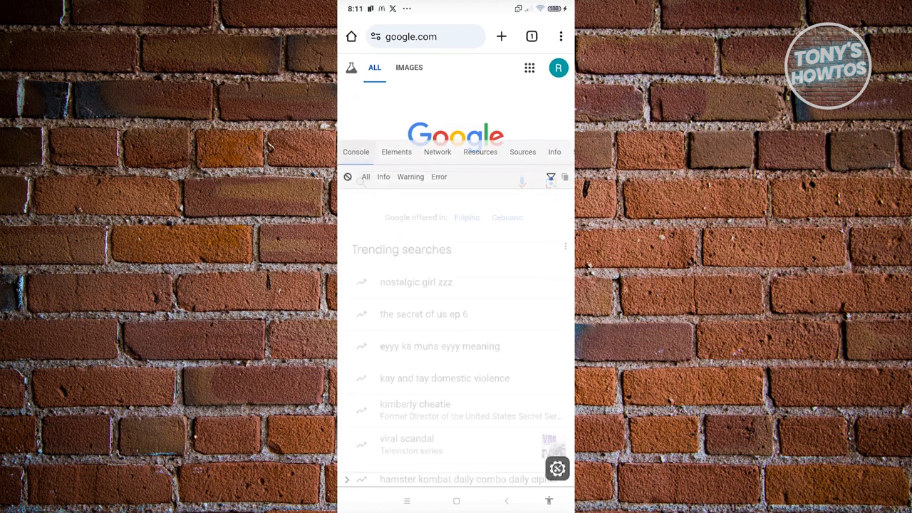
Show google.com's HTML tree in the Eruda Elements tab, then return home
click(396, 152)
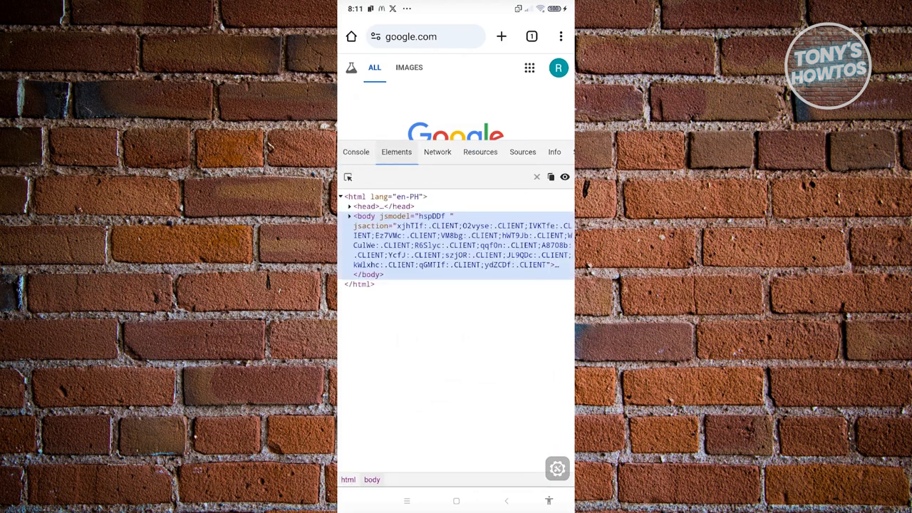
click(356, 152)
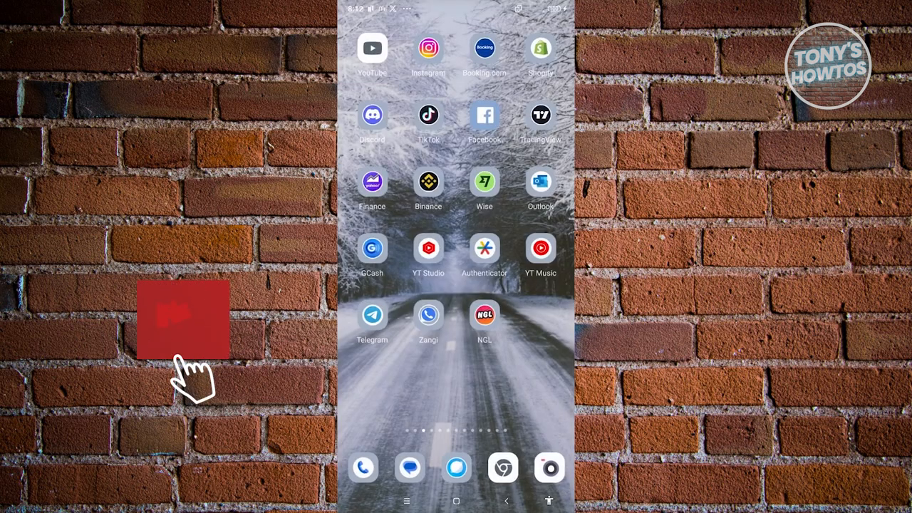
click(185, 321)
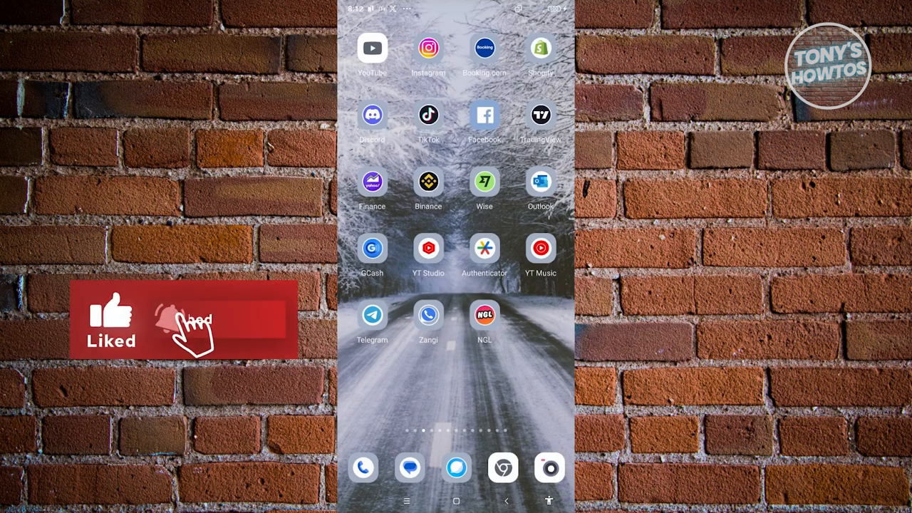